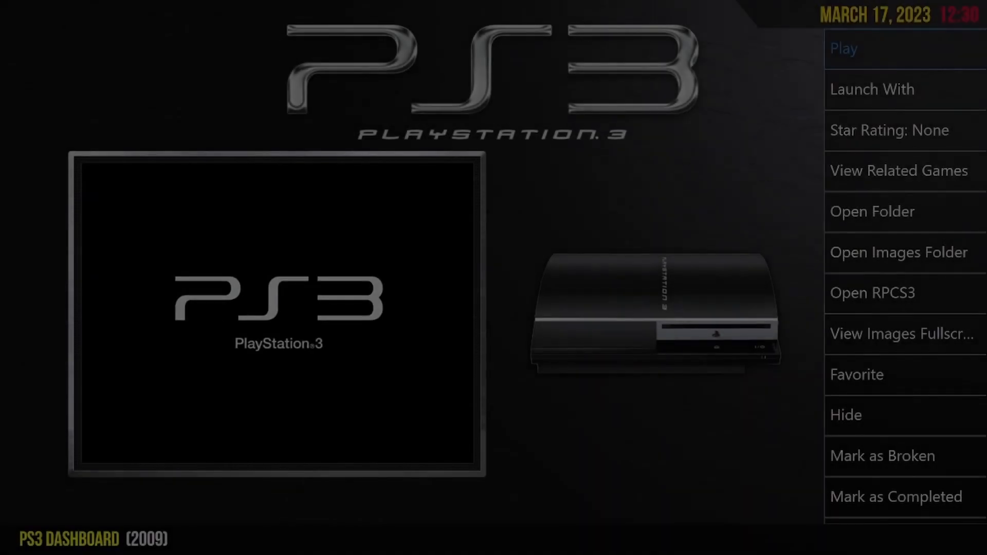
- Exit Big Box from the PS3 Dashboard game screen to reach the Windows desktop
{"action": "left_click", "coordinate": [842, 48]}
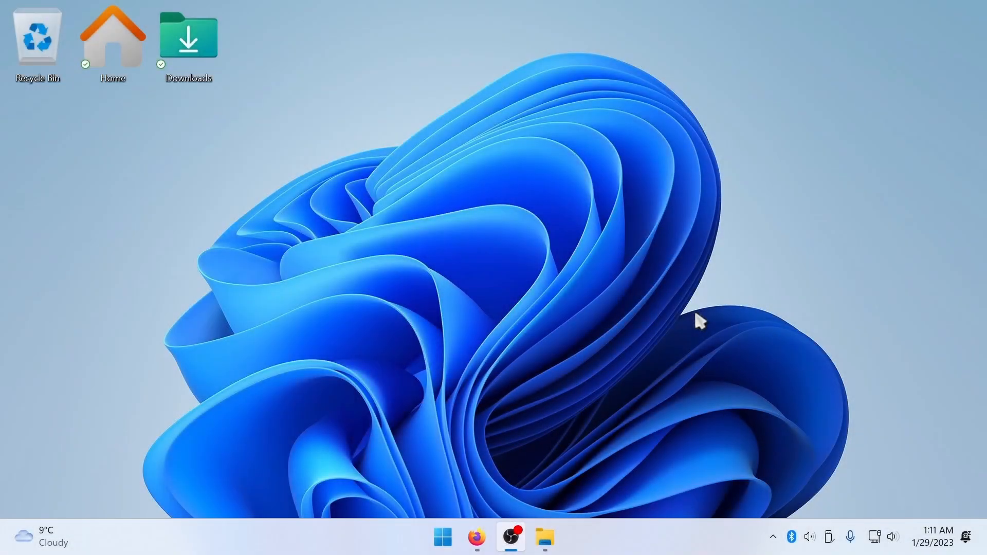
{"action": "mouse_move", "coordinate": [545, 537]}
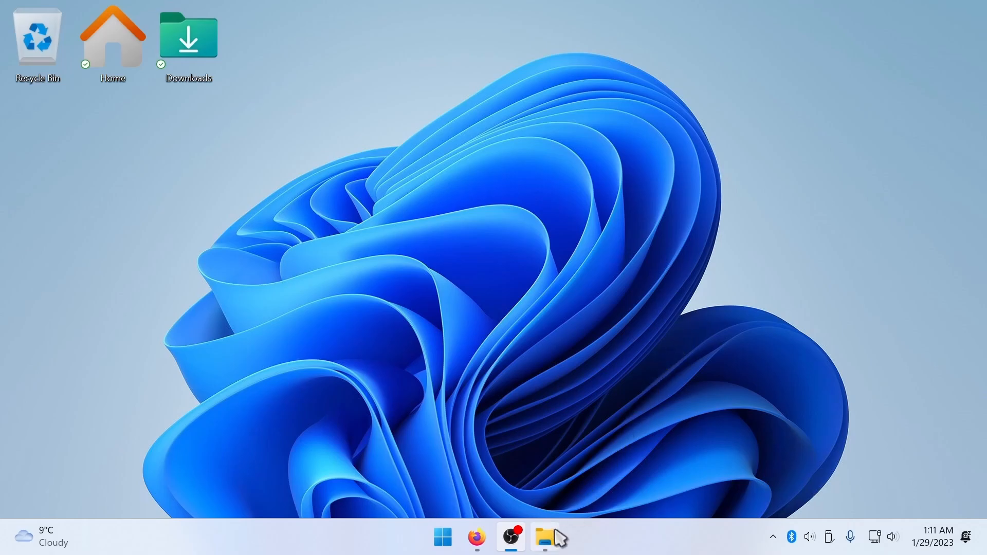
- Browse to the emulator's DATA\dev_flash\vsh\module folder and scroll down to vsh.self
{"action": "left_click", "coordinate": [543, 537]}
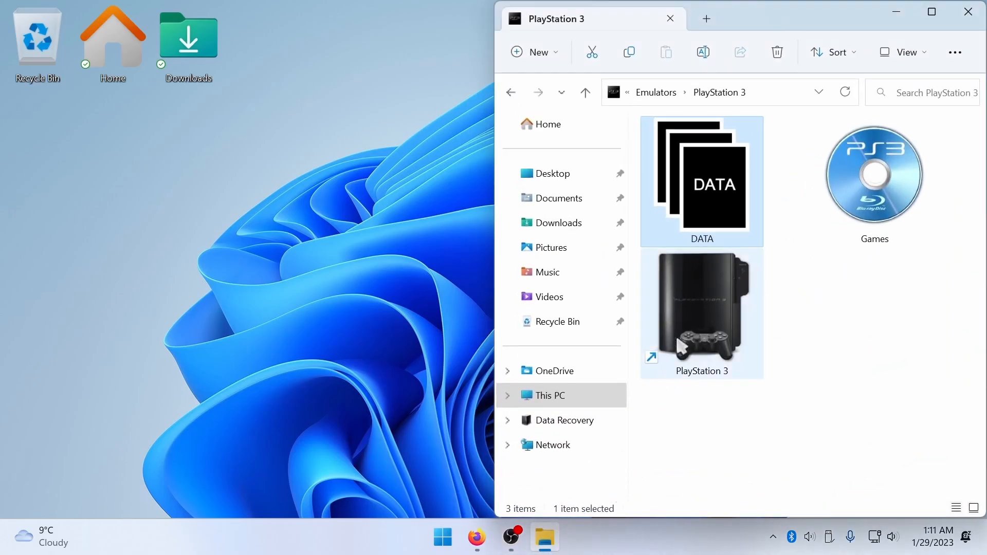
{"action": "double_click", "coordinate": [700, 180]}
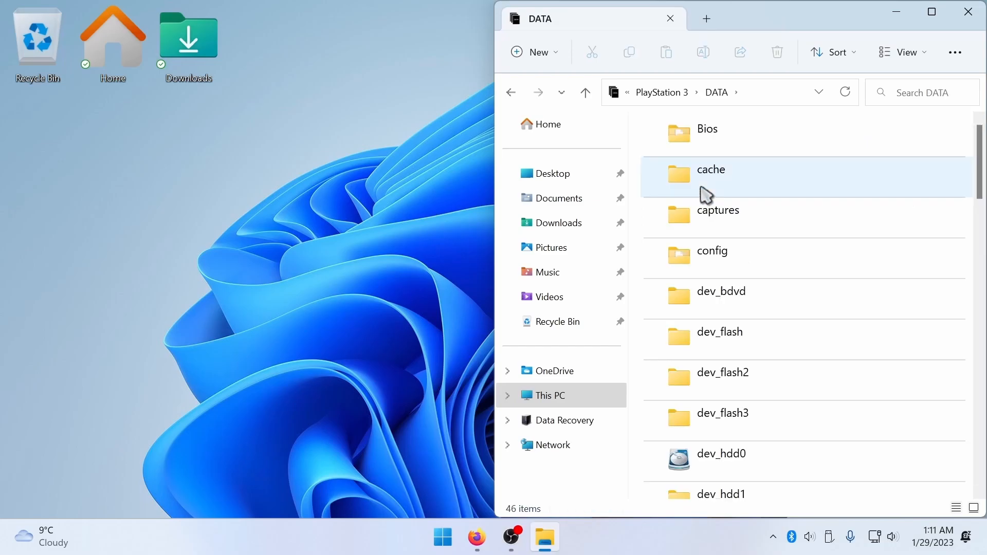
{"action": "mouse_move", "coordinate": [809, 351]}
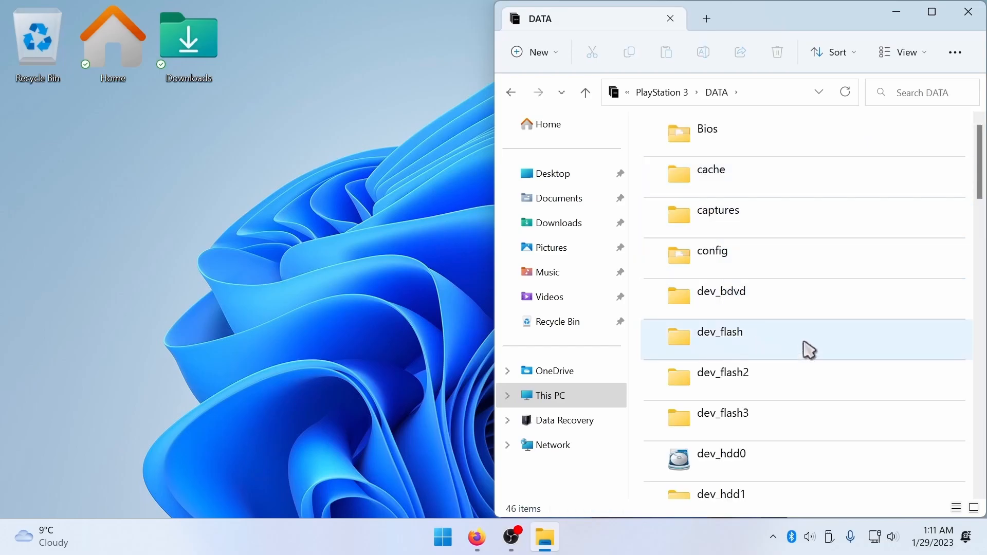
{"action": "double_click", "coordinate": [720, 332]}
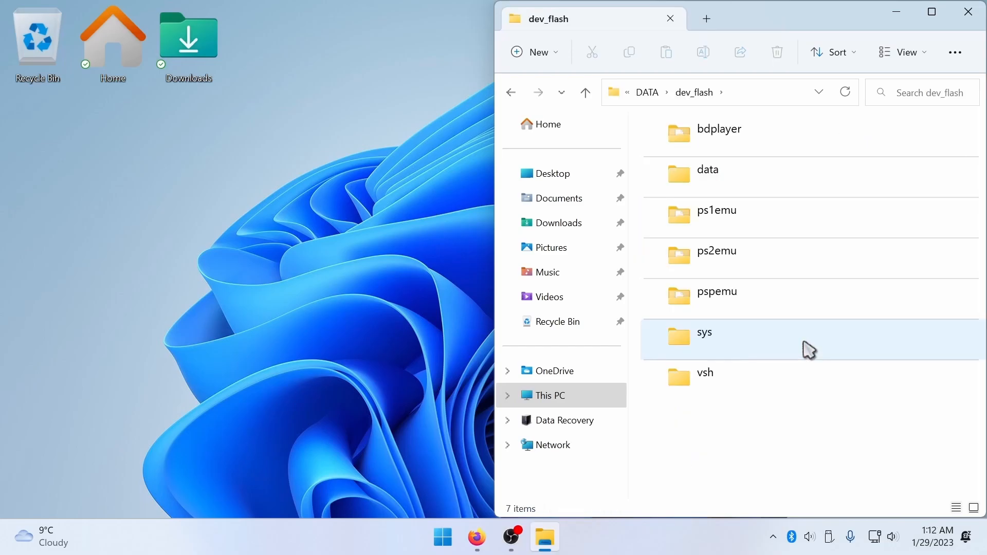
{"action": "left_click", "coordinate": [704, 381]}
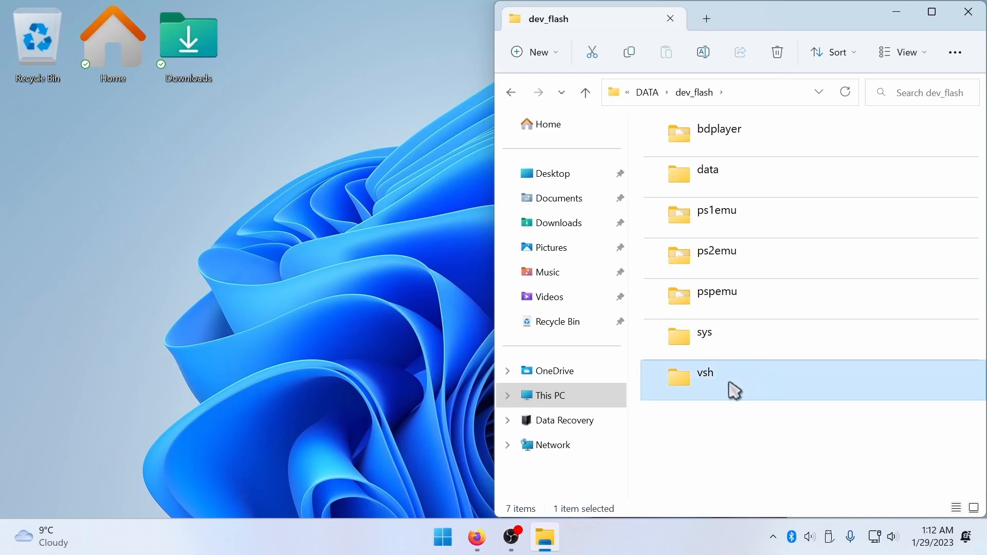
{"action": "double_click", "coordinate": [704, 372]}
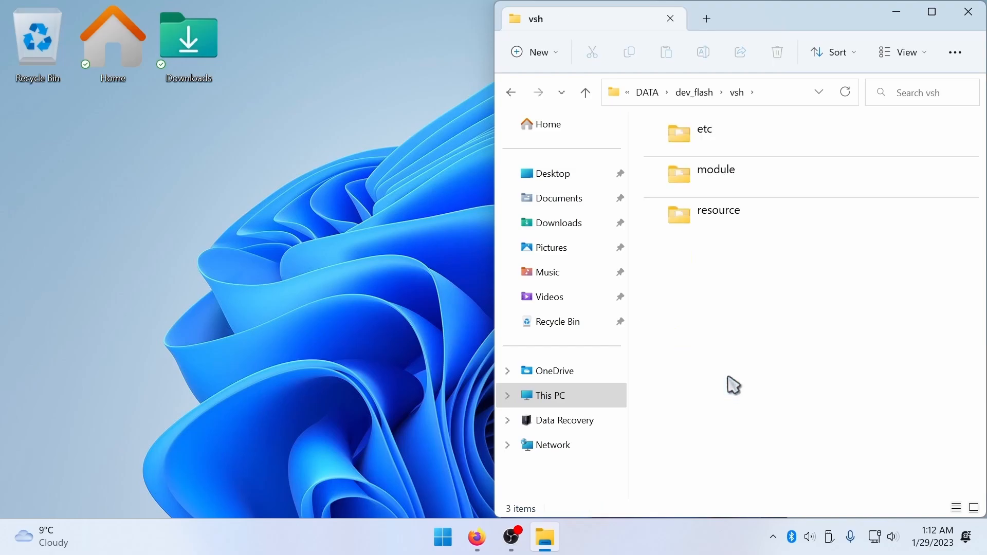
{"action": "left_click", "coordinate": [714, 176]}
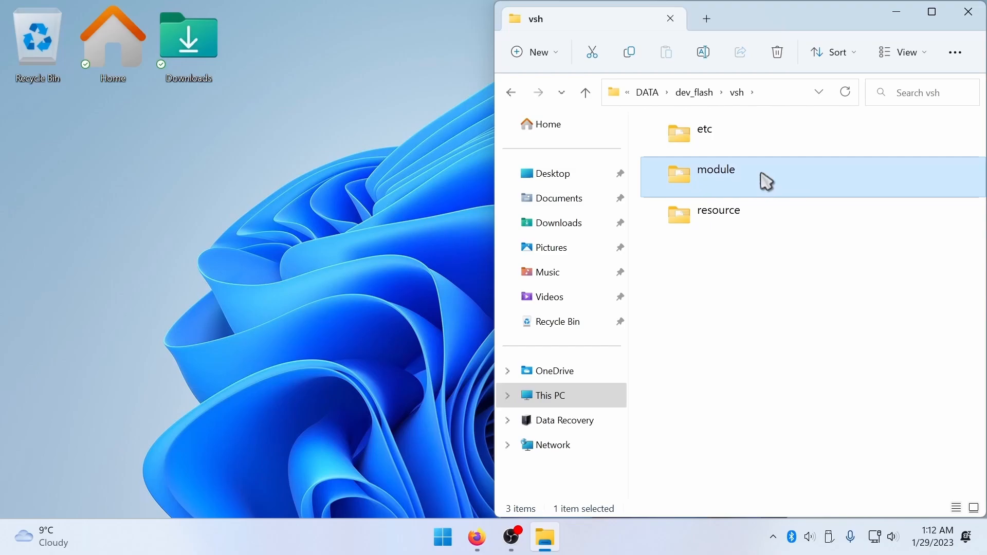
{"action": "double_click", "coordinate": [715, 169]}
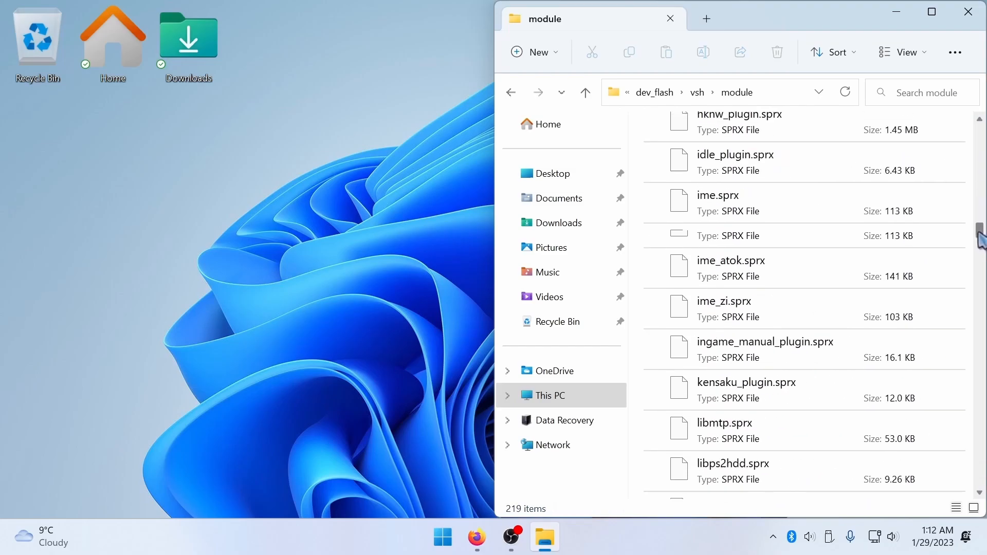
{"action": "scroll", "scroll_direction": "down", "scroll_amount": 3}
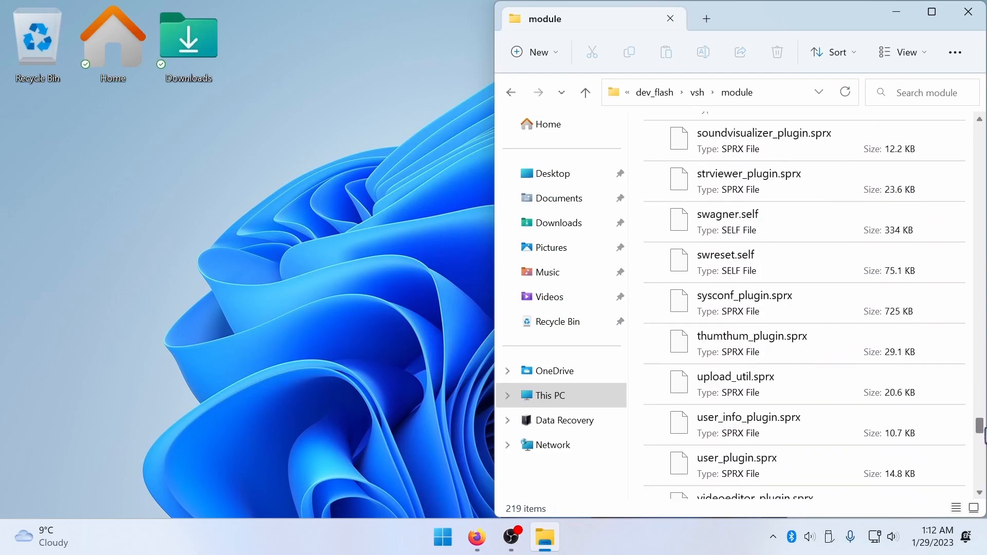
{"action": "scroll", "scroll_direction": "down", "scroll_amount": 3}
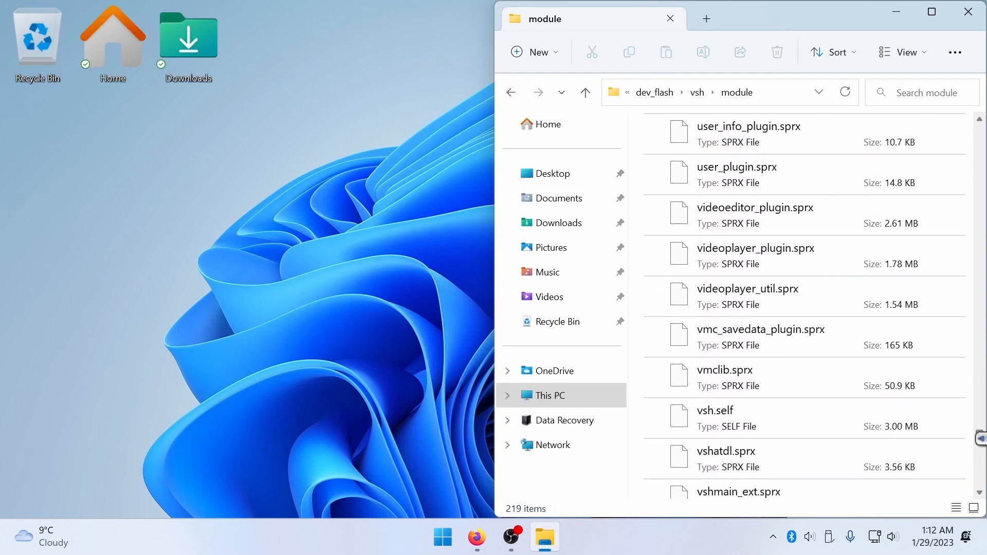
{"action": "left_click", "coordinate": [723, 418]}
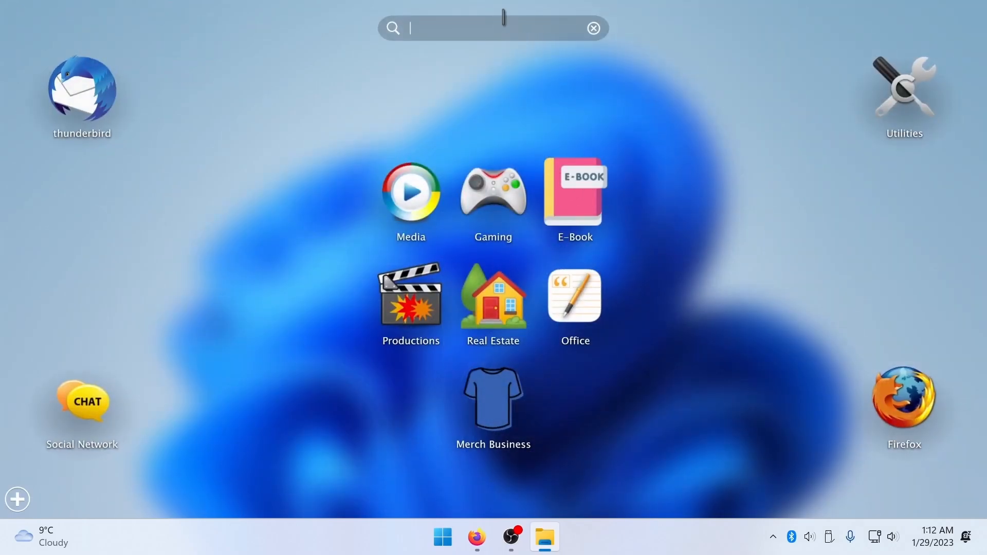
- Start LaunchBox, close the 13.1 welcome notes, and bring back the vsh.self folder
{"action": "type", "text": "lau"}
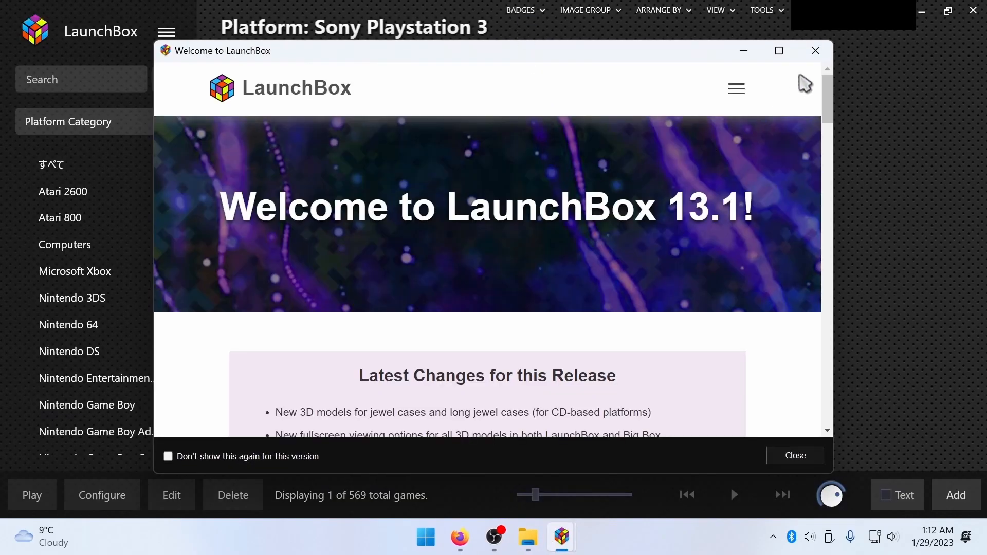
{"action": "left_click", "coordinate": [794, 455]}
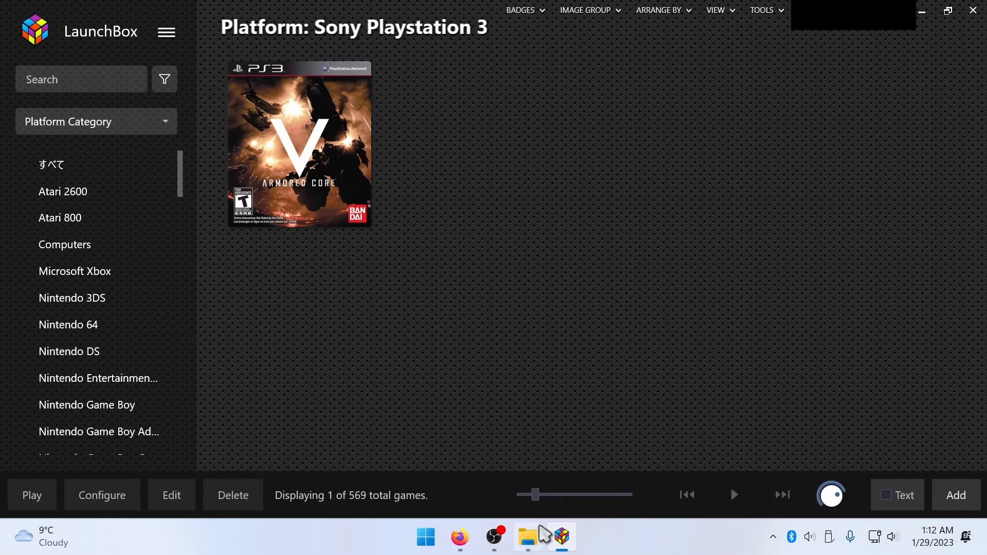
{"action": "left_click", "coordinate": [527, 536]}
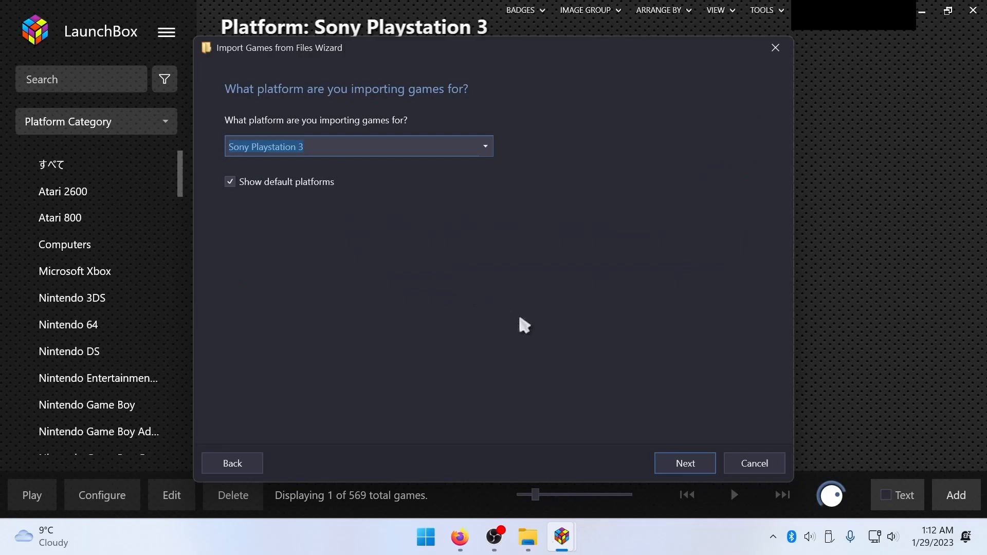
- Import vsh.self as a Sony Playstation 3 game using RPCS3, keeping files in place
{"action": "left_click", "coordinate": [684, 463]}
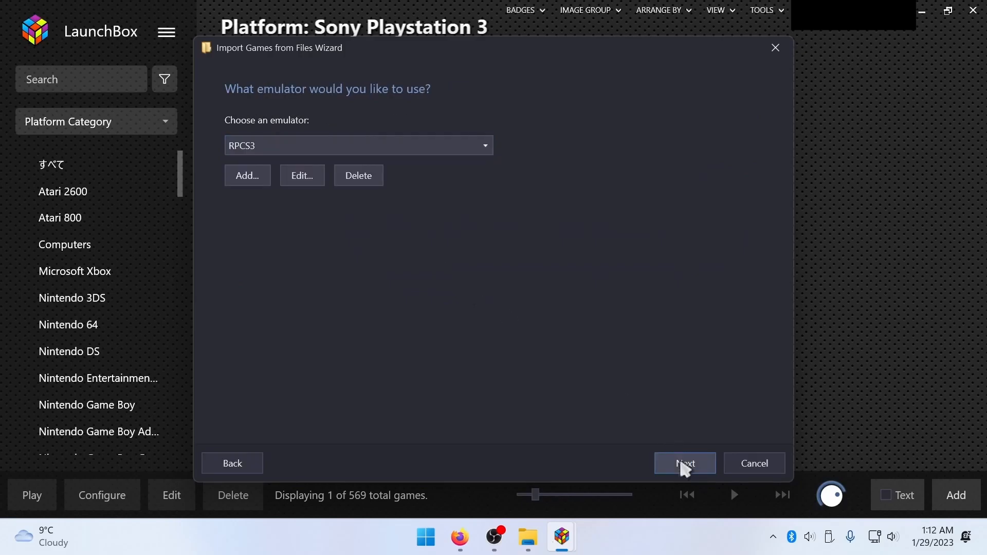
{"action": "left_click", "coordinate": [684, 463]}
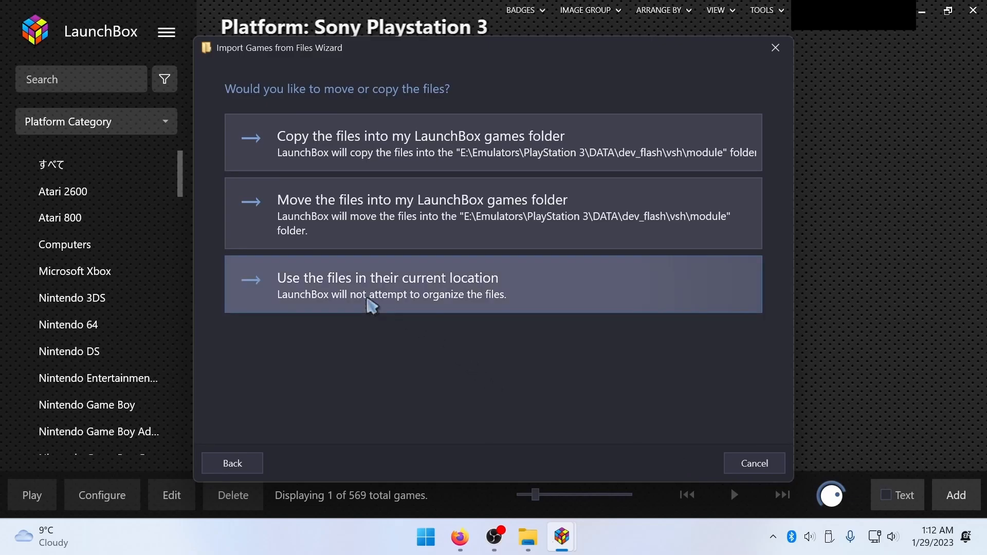
{"action": "left_click", "coordinate": [387, 277]}
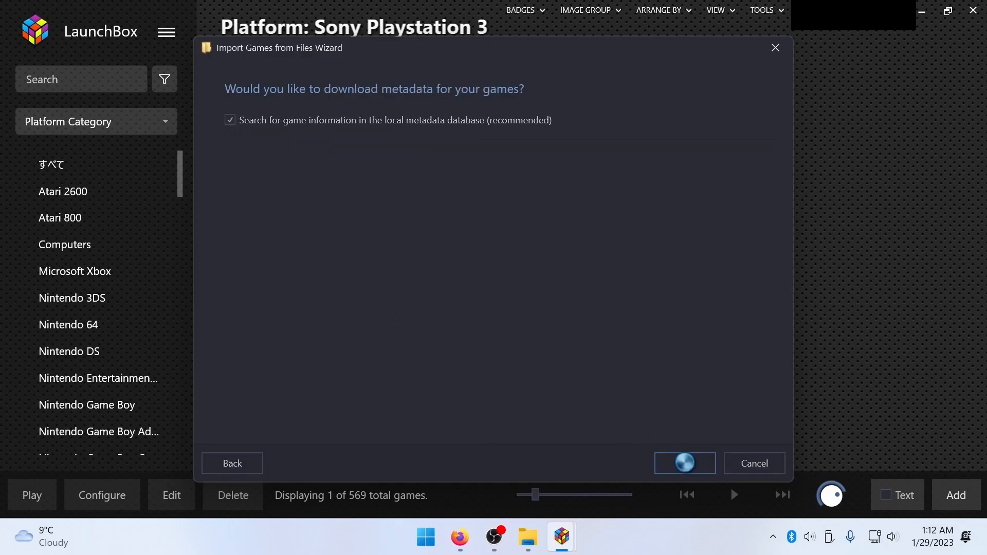
{"action": "left_click", "coordinate": [684, 464]}
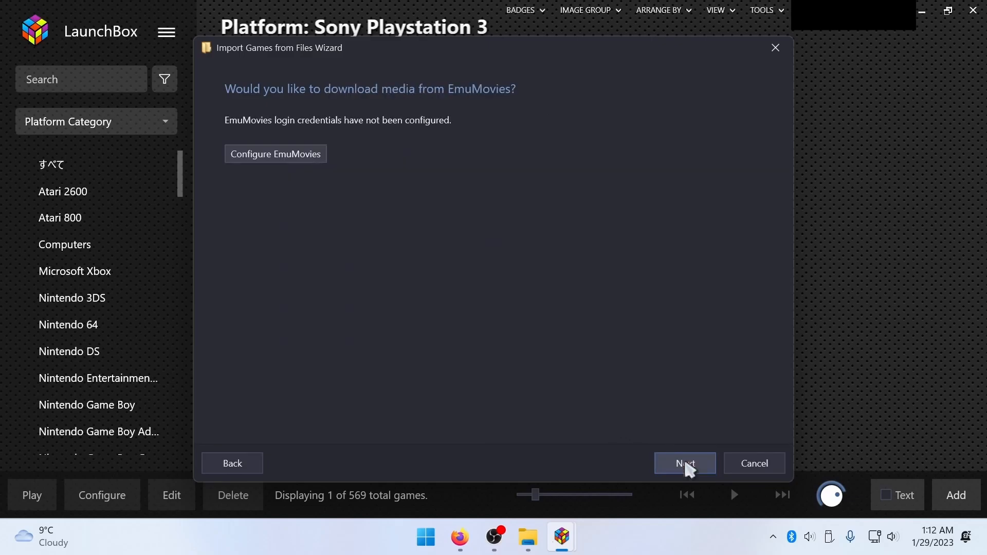
{"action": "left_click", "coordinate": [684, 463]}
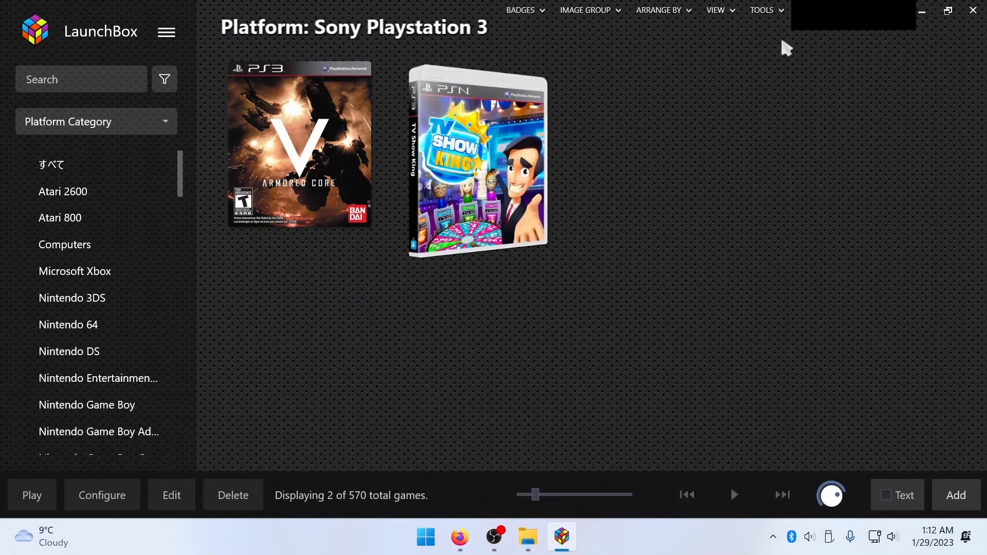
- Retitle the TV Show King entry to 'PS3 Bios' in the metadata editor
{"action": "right_click", "coordinate": [507, 164]}
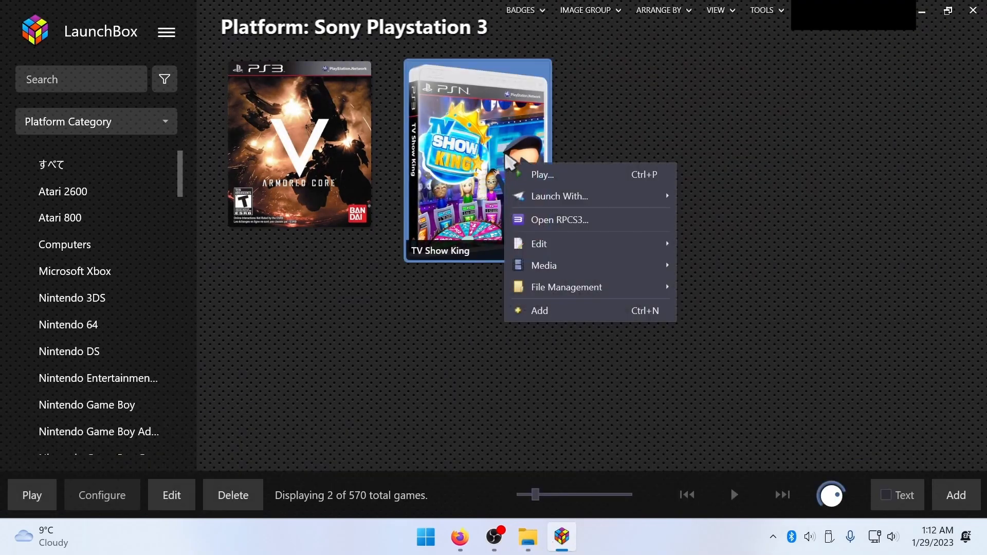
{"action": "mouse_move", "coordinate": [538, 244]}
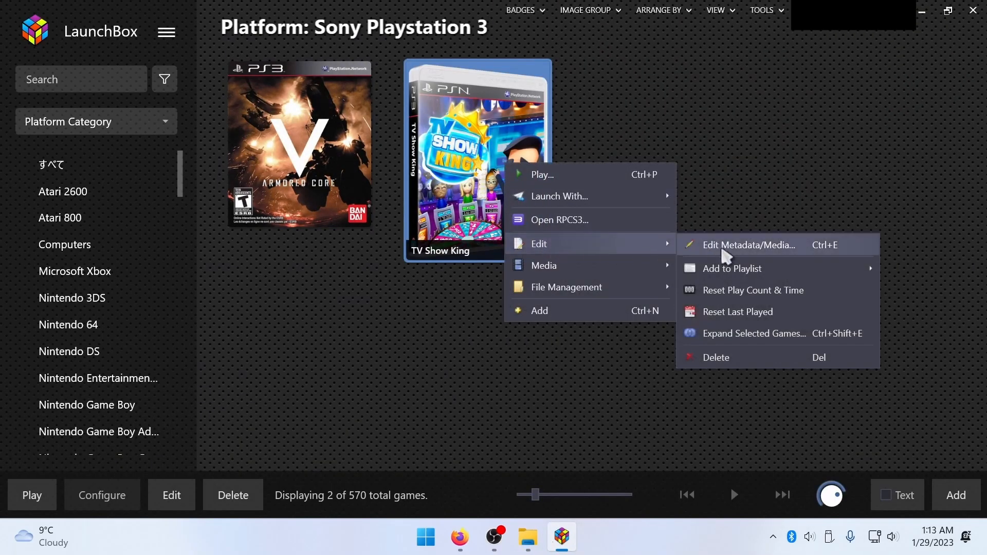
{"action": "left_click", "coordinate": [746, 245]}
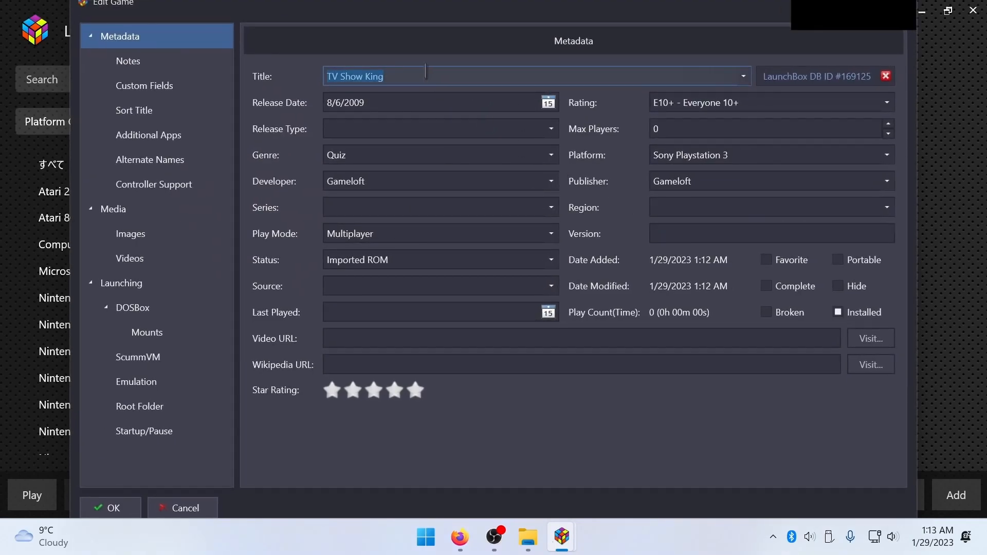
{"action": "type", "text": "PS3 B"}
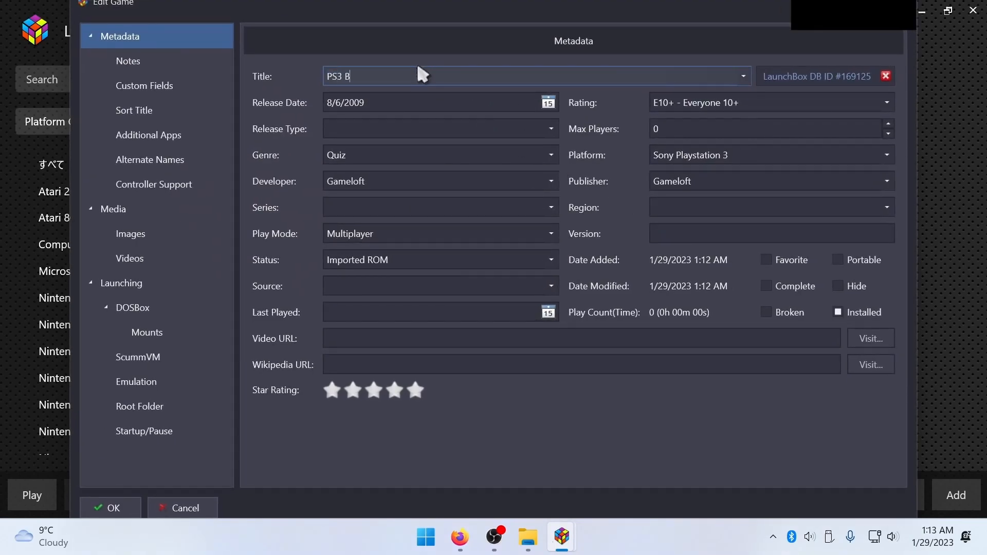
{"action": "type", "text": "ios"}
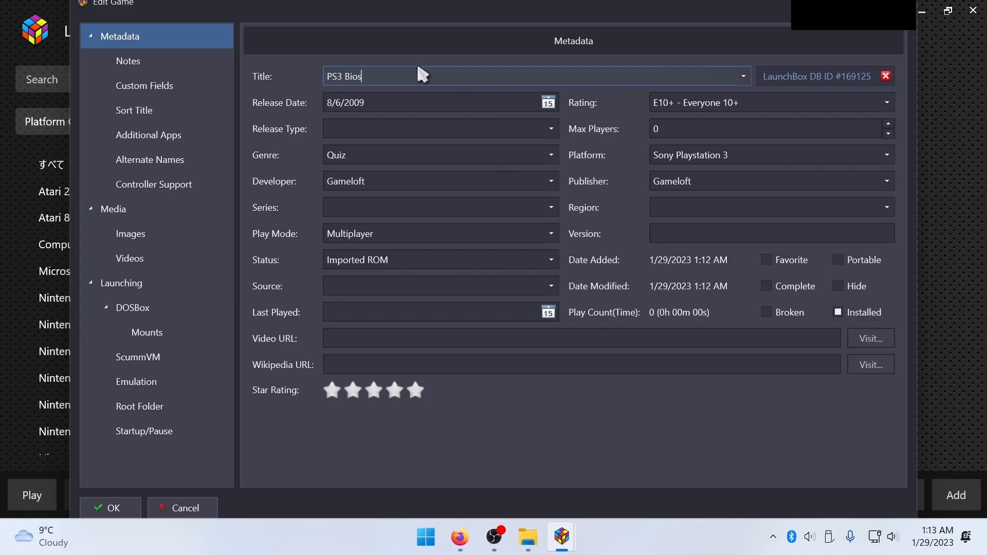
{"action": "left_click", "coordinate": [331, 390]}
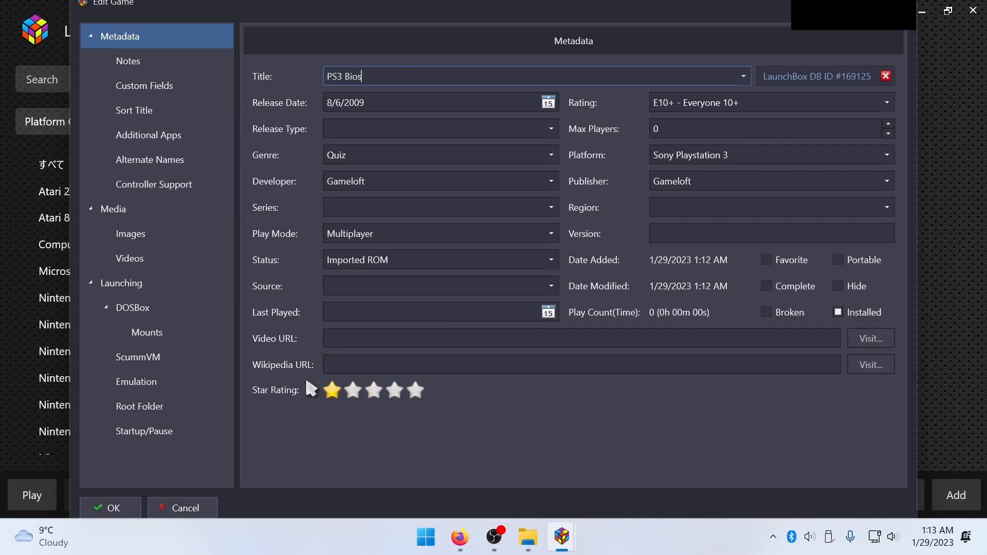
- Remove all of the entry's images, save, and launch PS3 Bios in RPCS3
{"action": "left_click", "coordinate": [129, 234]}
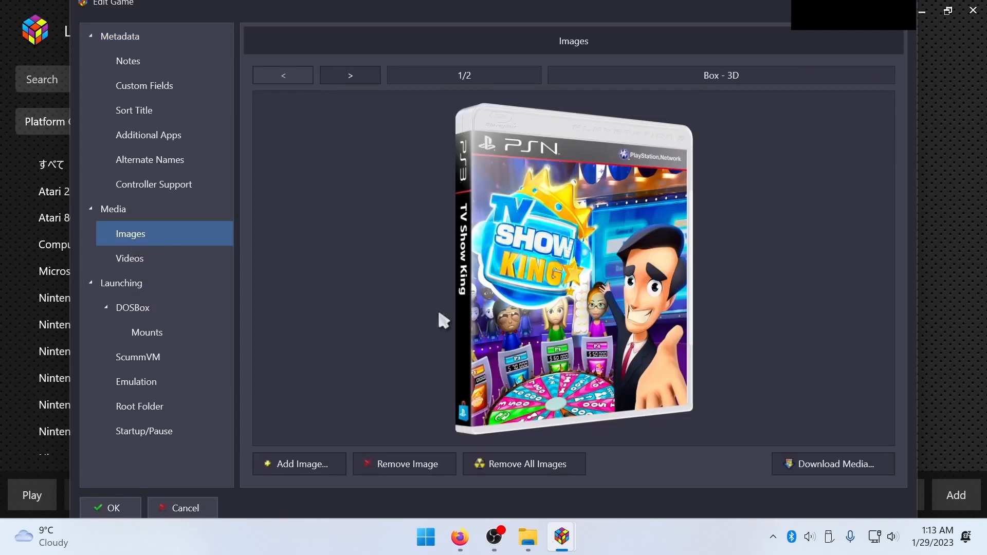
{"action": "left_click", "coordinate": [405, 464]}
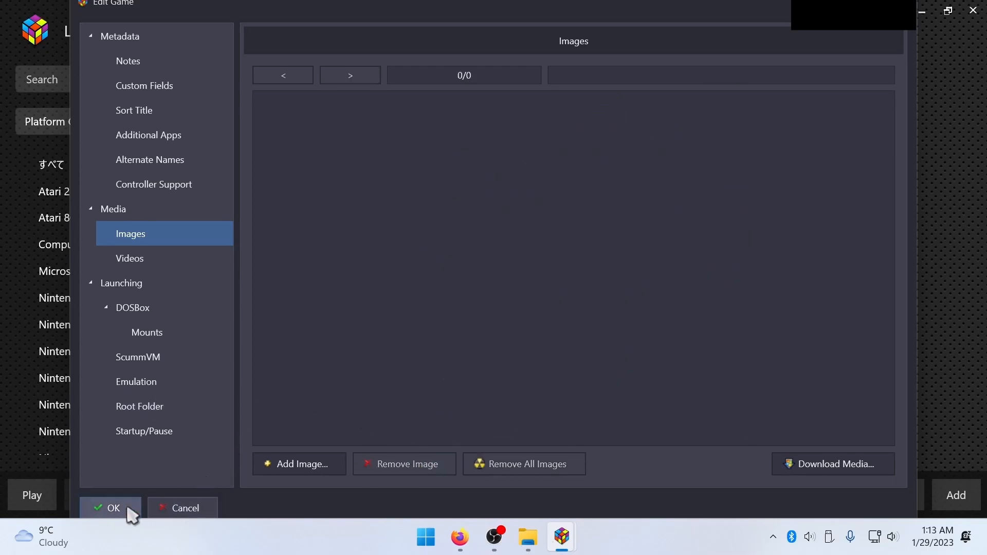
{"action": "left_click", "coordinate": [113, 508]}
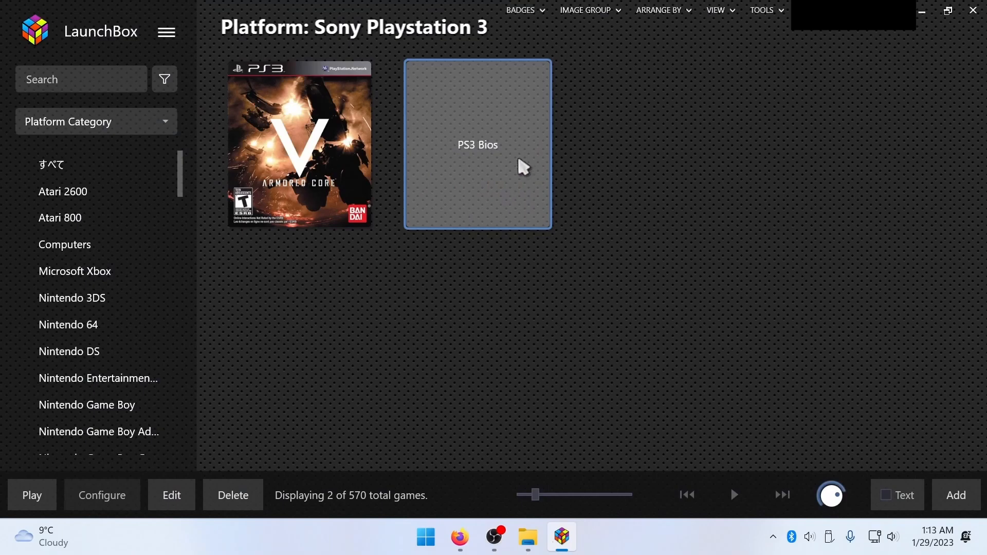
{"action": "double_click", "coordinate": [477, 144]}
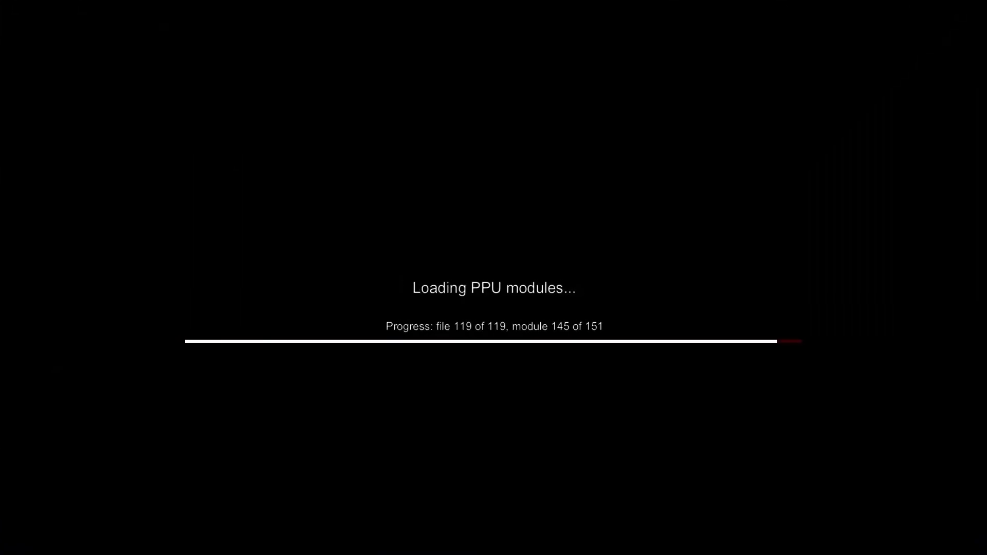